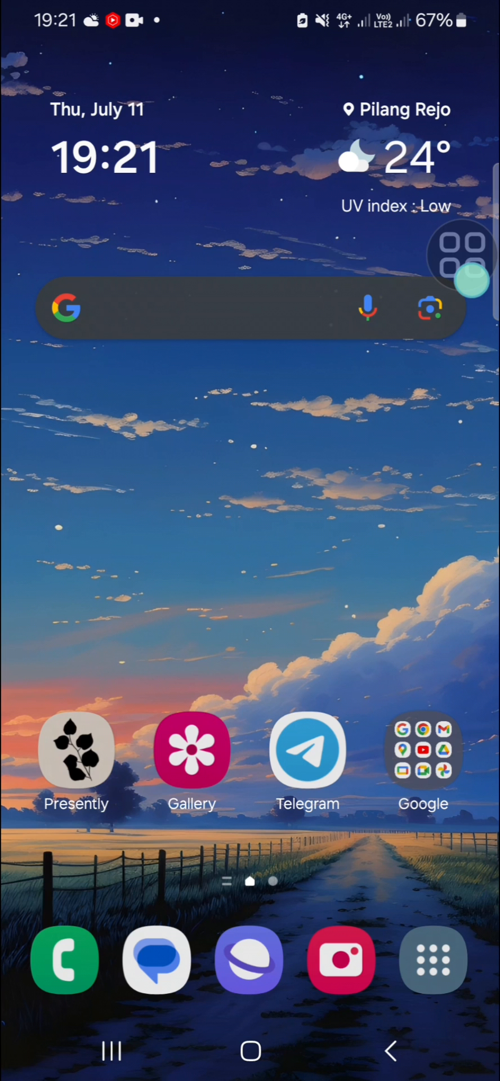
- Launch Chrome from the Google apps folder to its start page
left_click(423, 751)
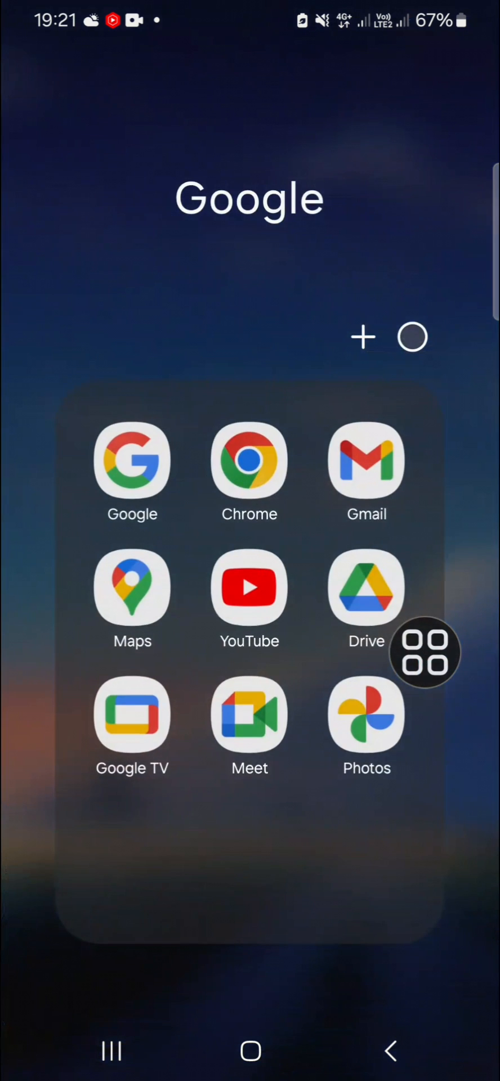
left_click(249, 458)
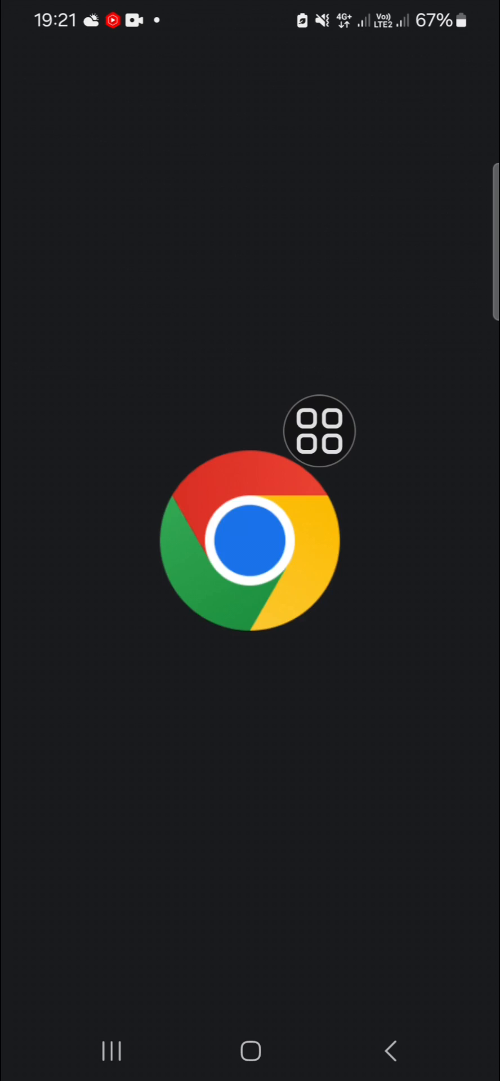
left_click(250, 545)
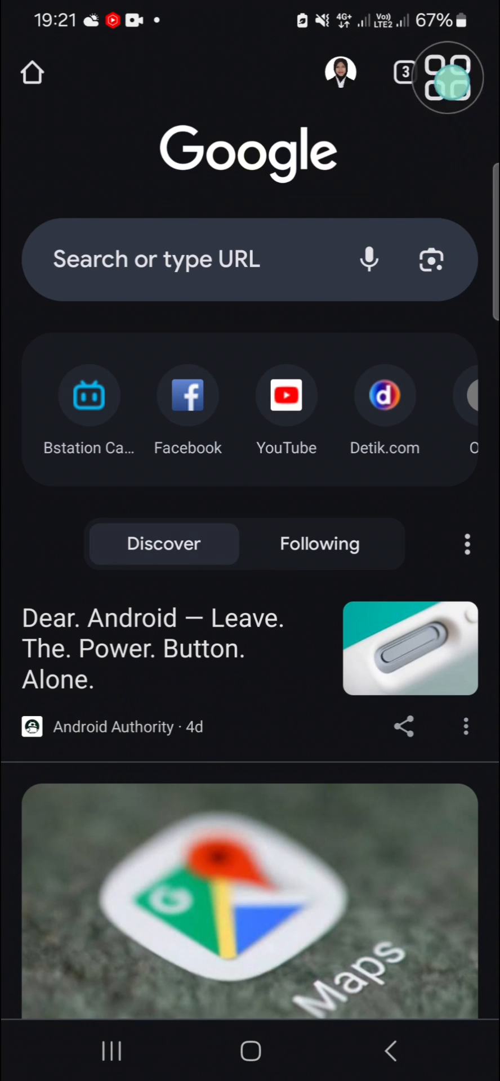
- Reach Site settings from Chrome's menu and scroll to the Content permissions section
left_click(448, 74)
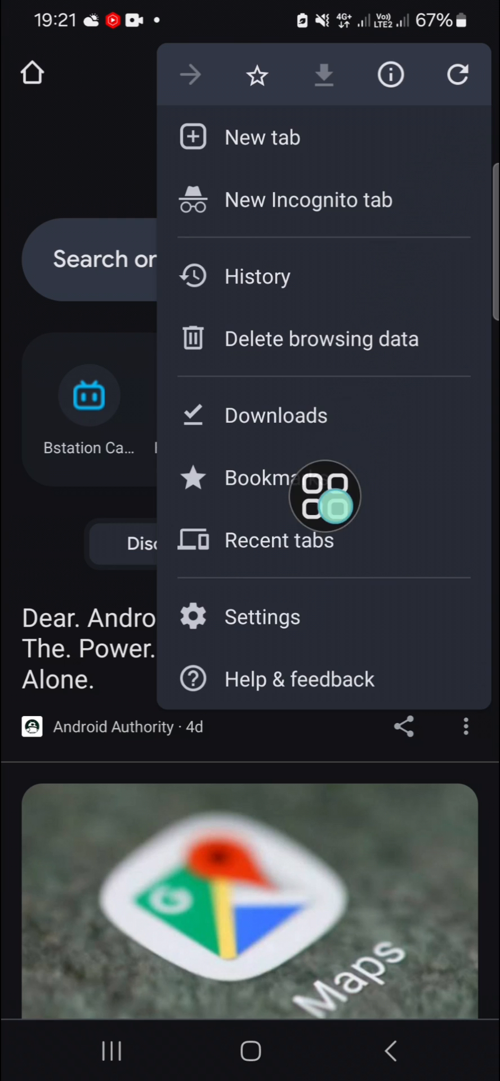
left_click(263, 616)
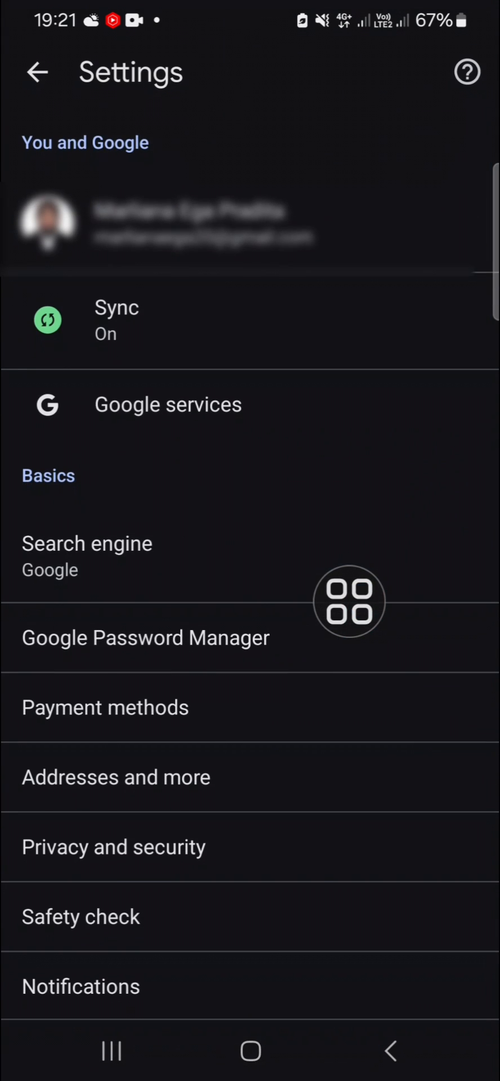
scroll("down", 3)
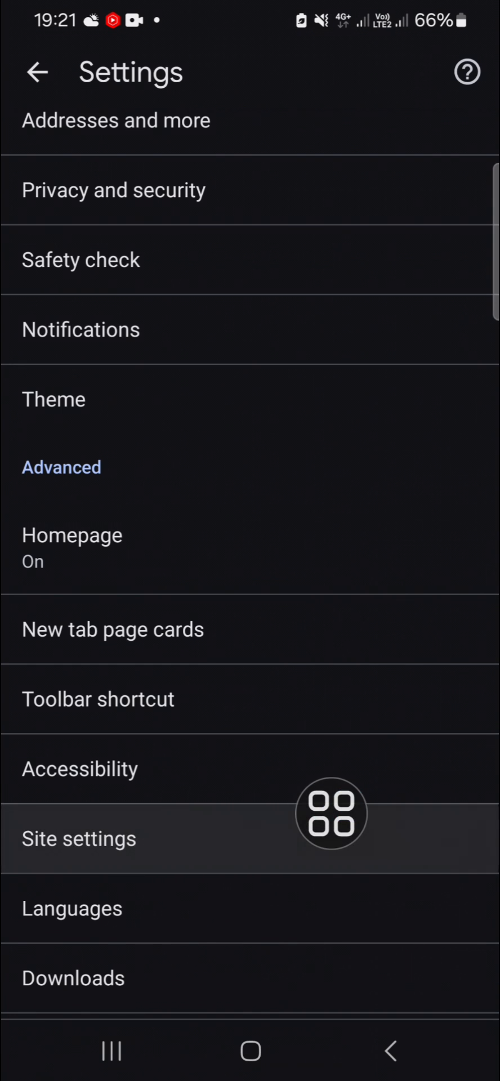
left_click(79, 838)
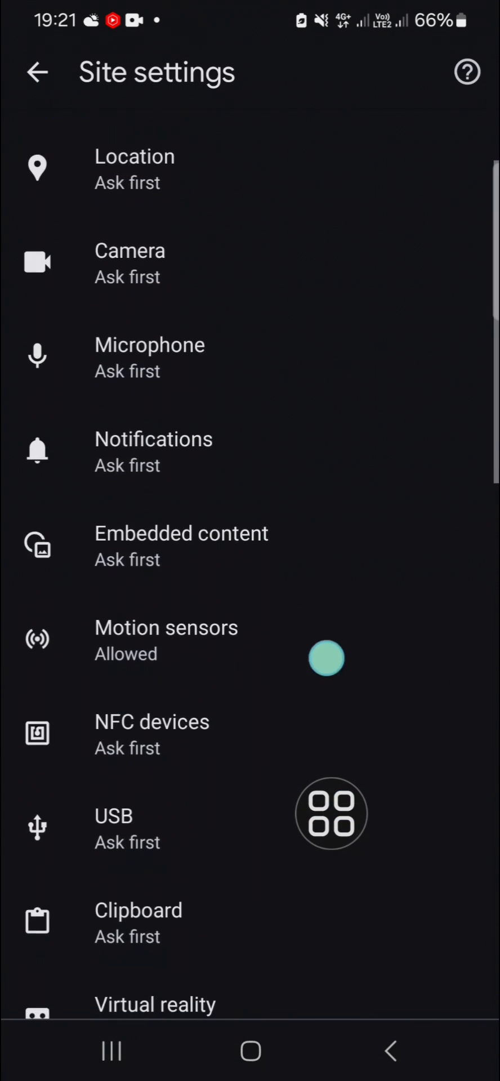
scroll("down", 3)
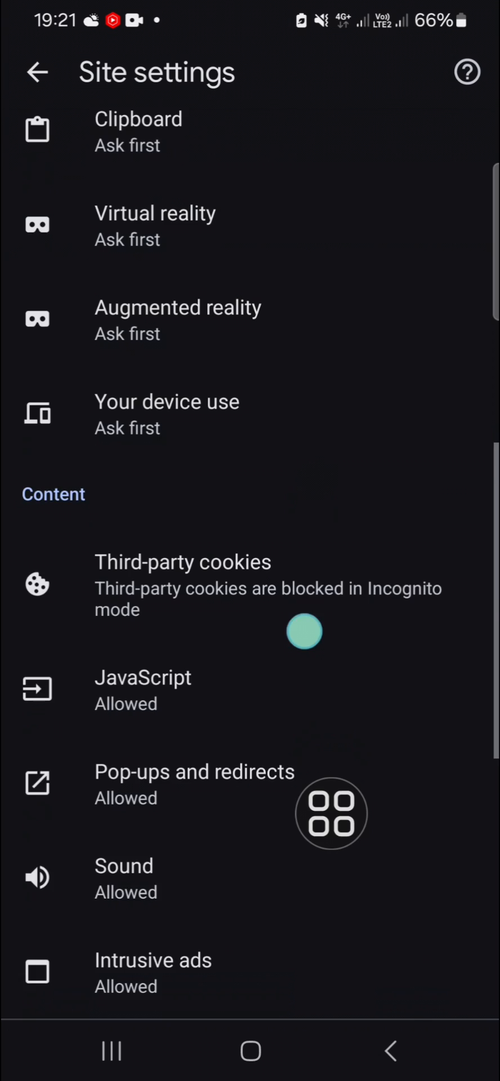
scroll("down", 3)
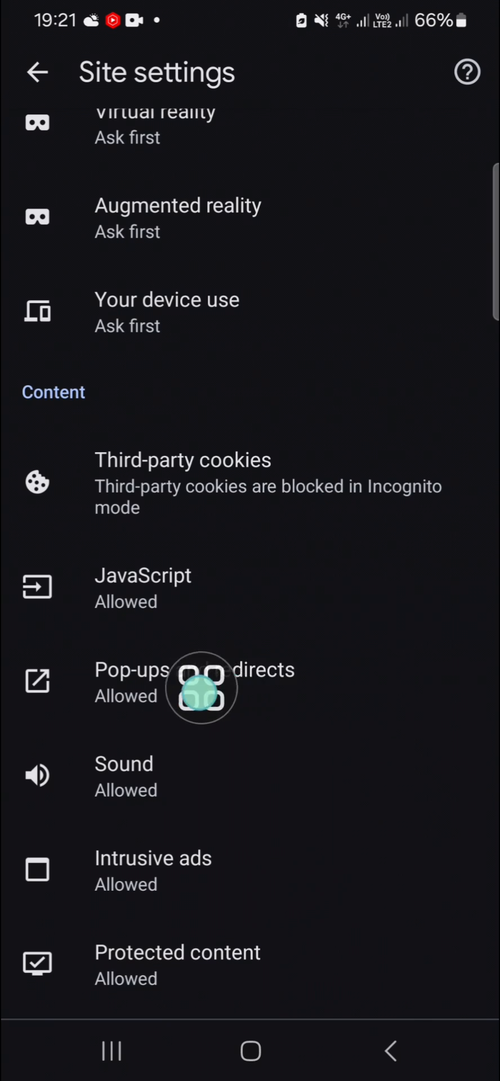
- Block Pop-ups and redirects and return to the Site settings list
left_click(193, 683)
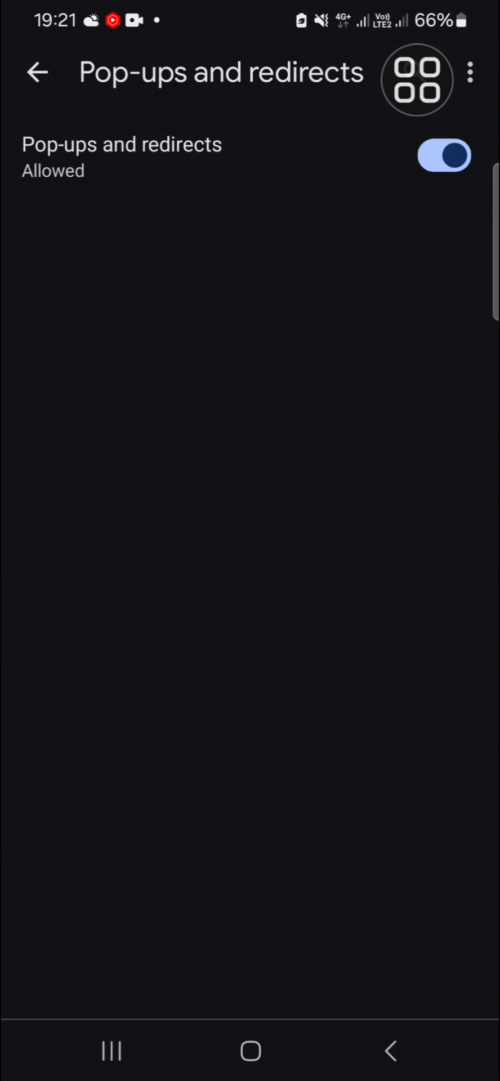
left_click(443, 155)
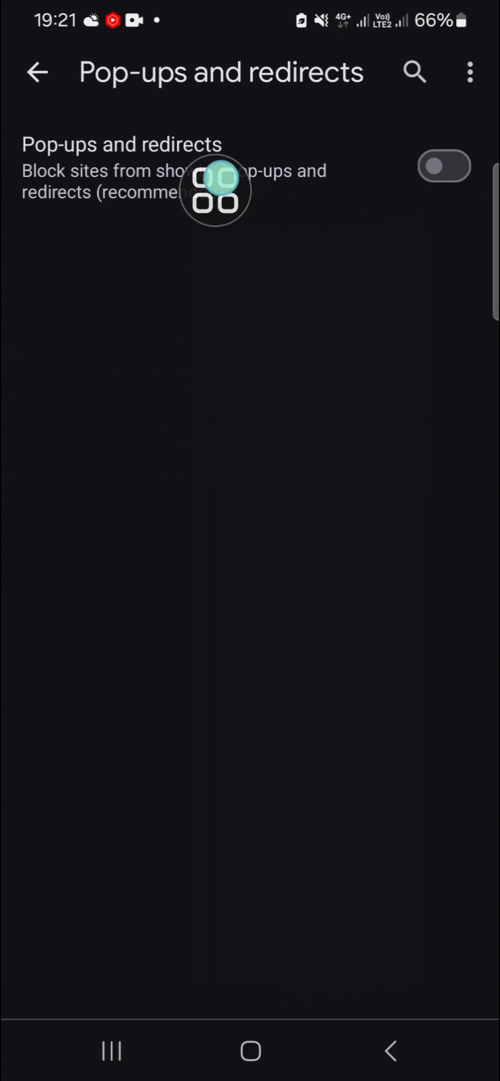
left_click(37, 72)
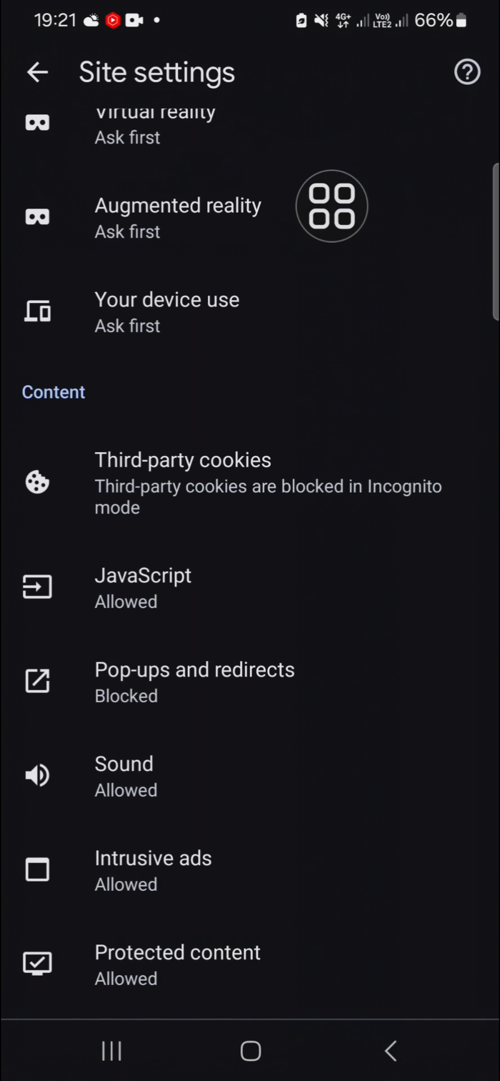
scroll("down", 3)
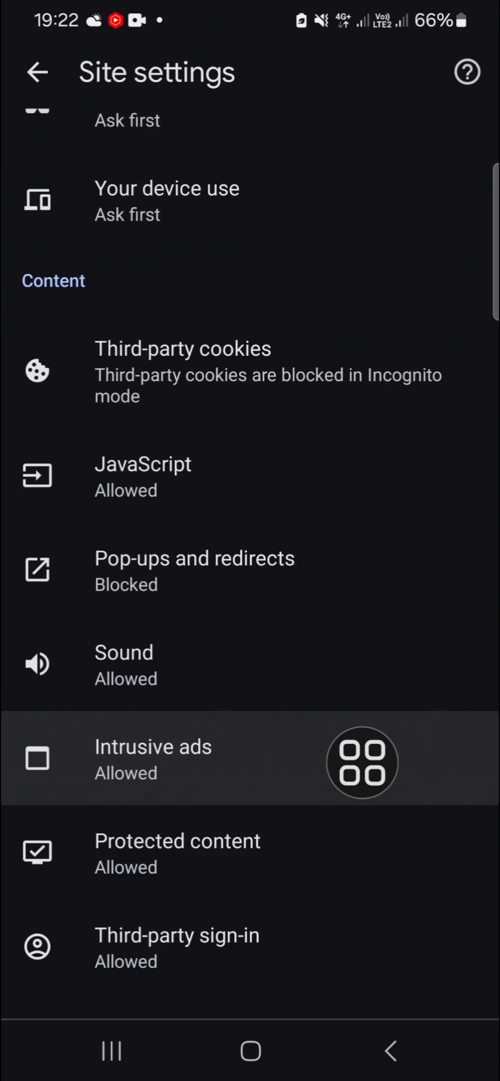
- Block Intrusive ads and go back to Chrome's main Settings list
left_click(152, 757)
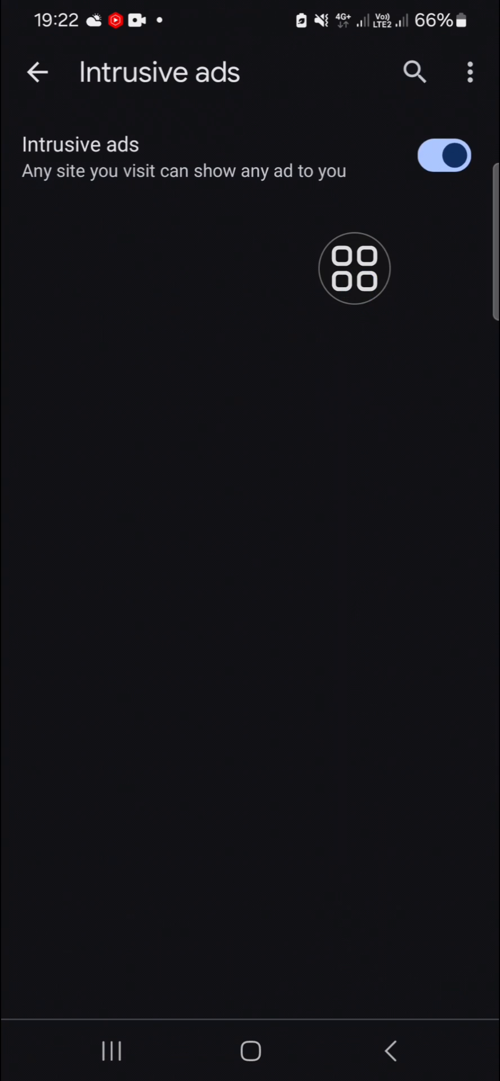
left_click(36, 72)
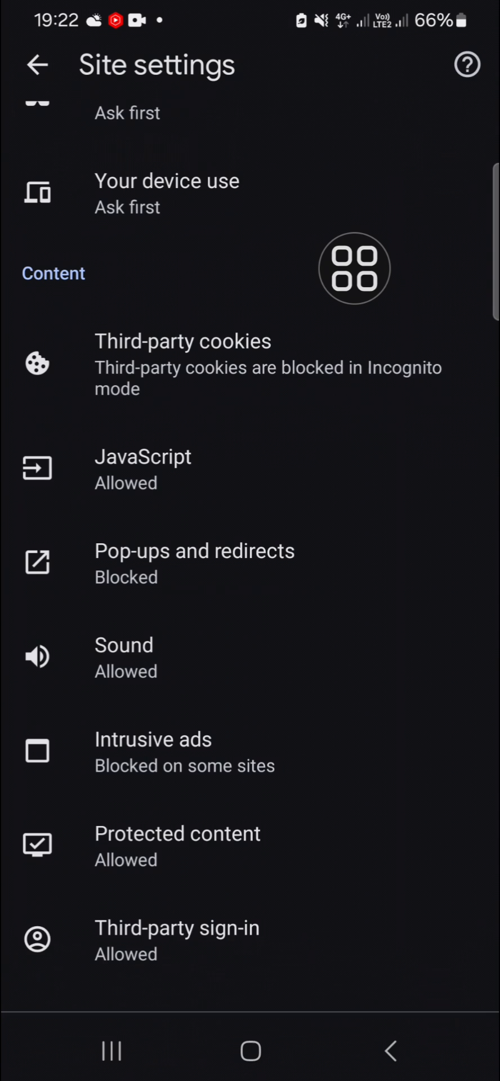
scroll("up", 3)
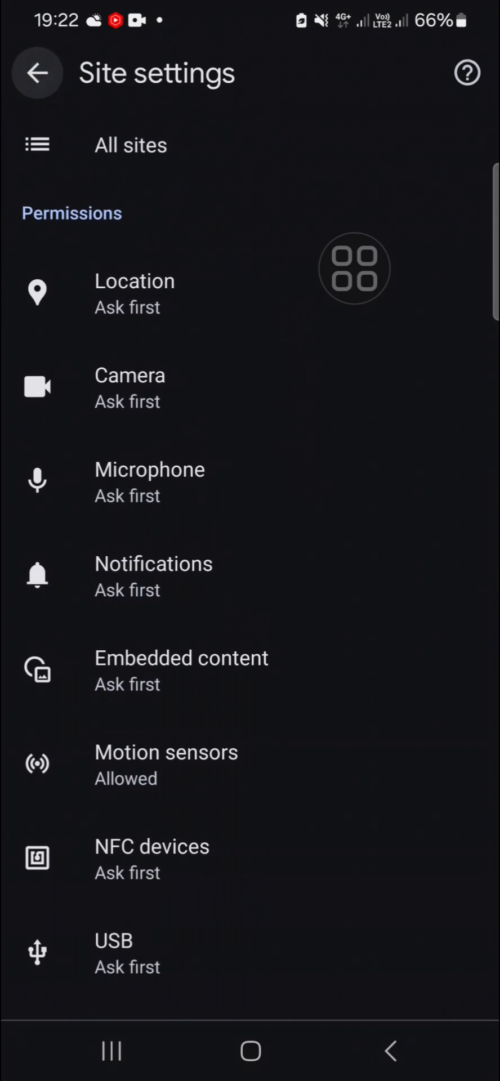
left_click(36, 72)
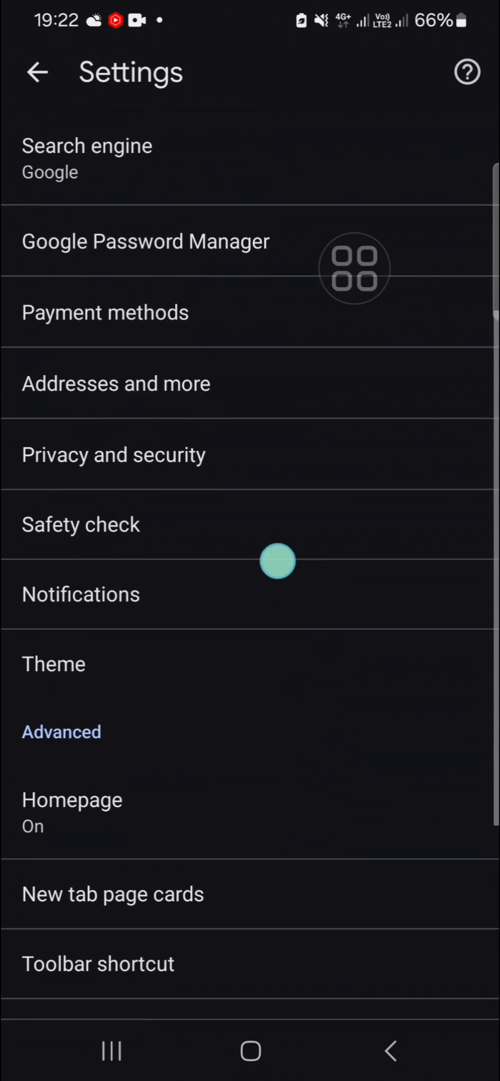
- Reach Use secure DNS under the Security section of Privacy and security
left_click(113, 453)
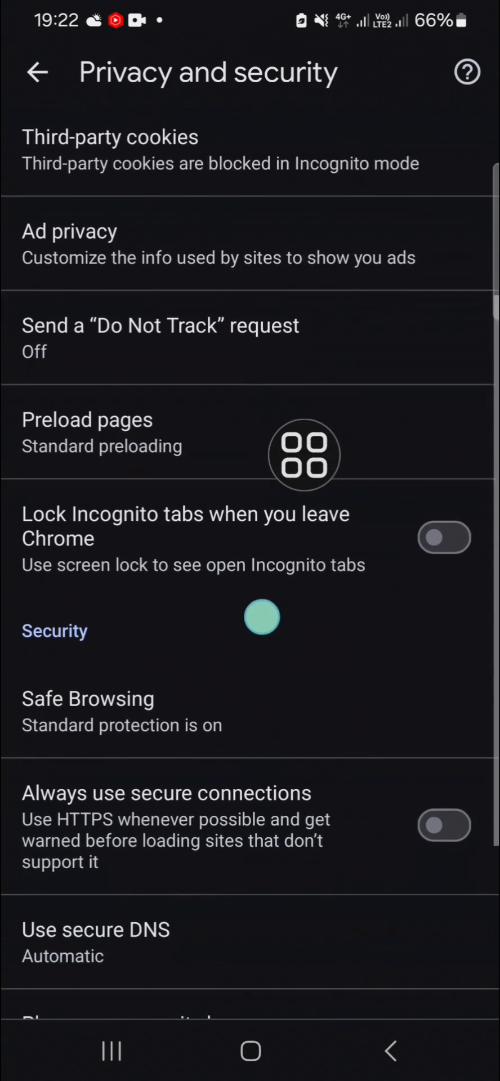
scroll("down", 3)
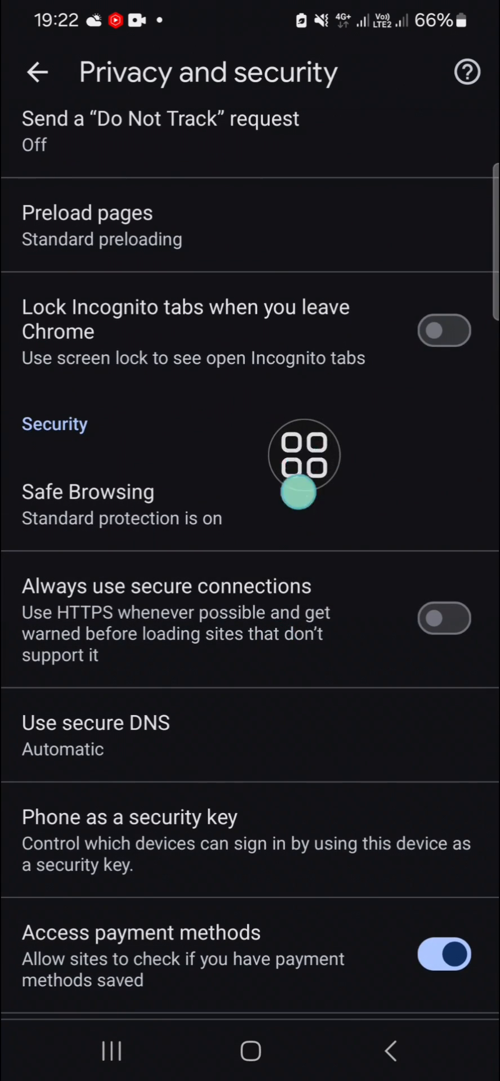
left_click(96, 734)
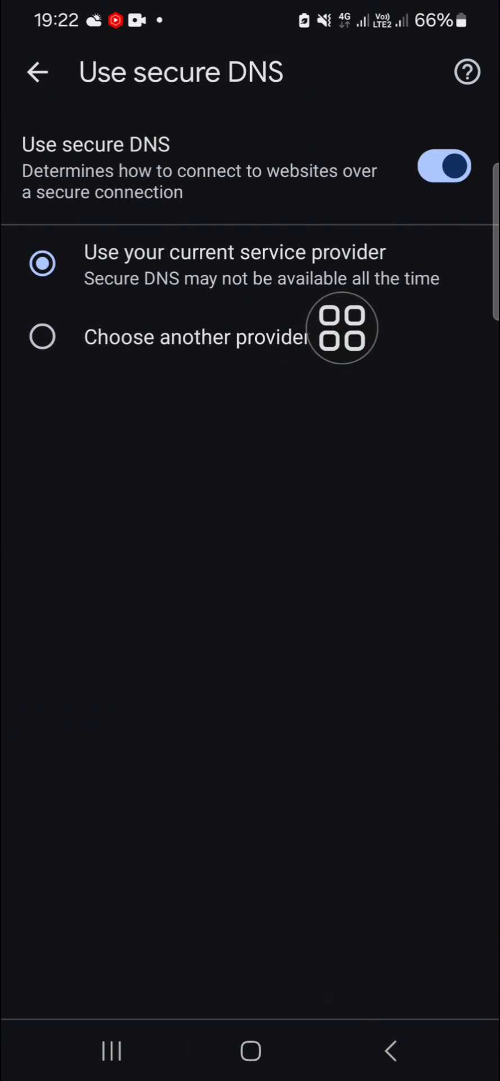
- Set secure DNS to Cloudflare (1.1.1.1) via Choose another provider and go back
left_click(42, 337)
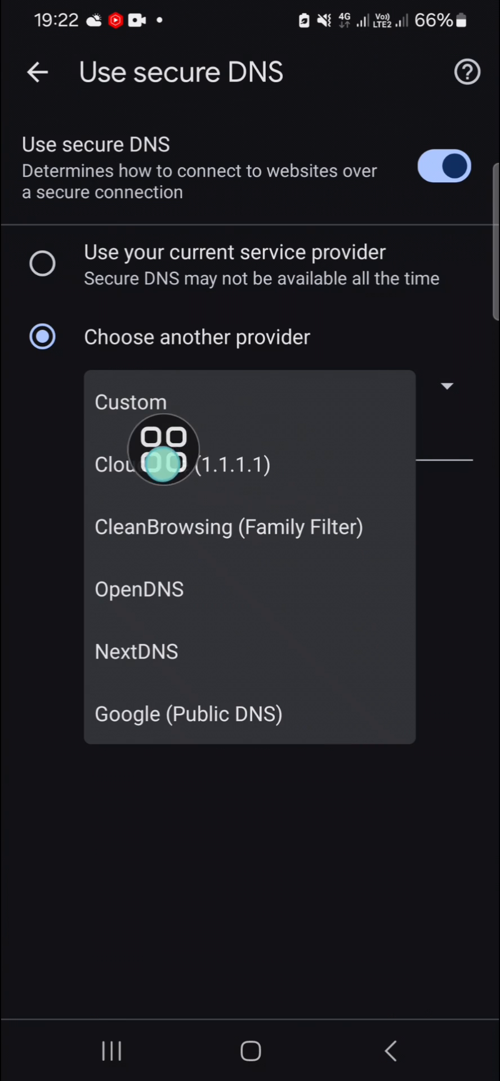
left_click(183, 463)
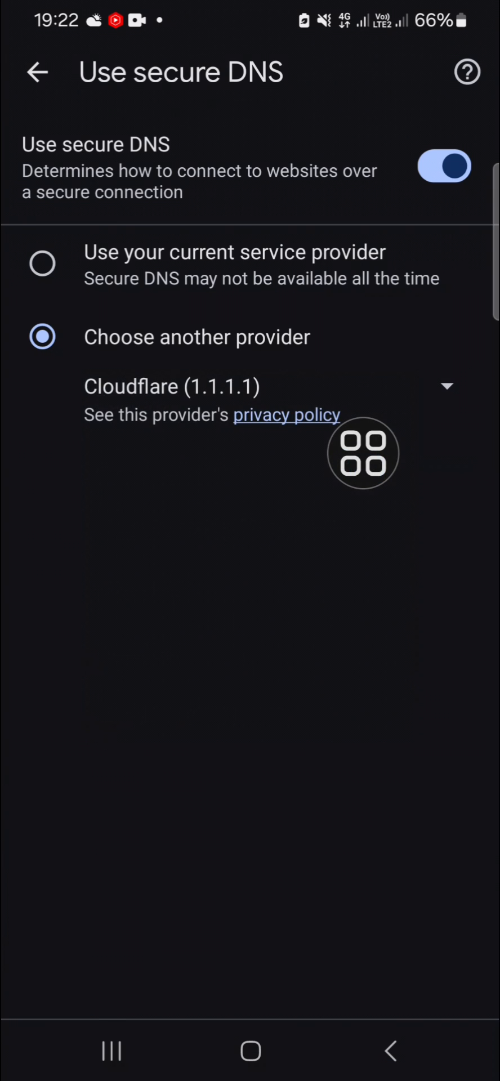
left_click(37, 73)
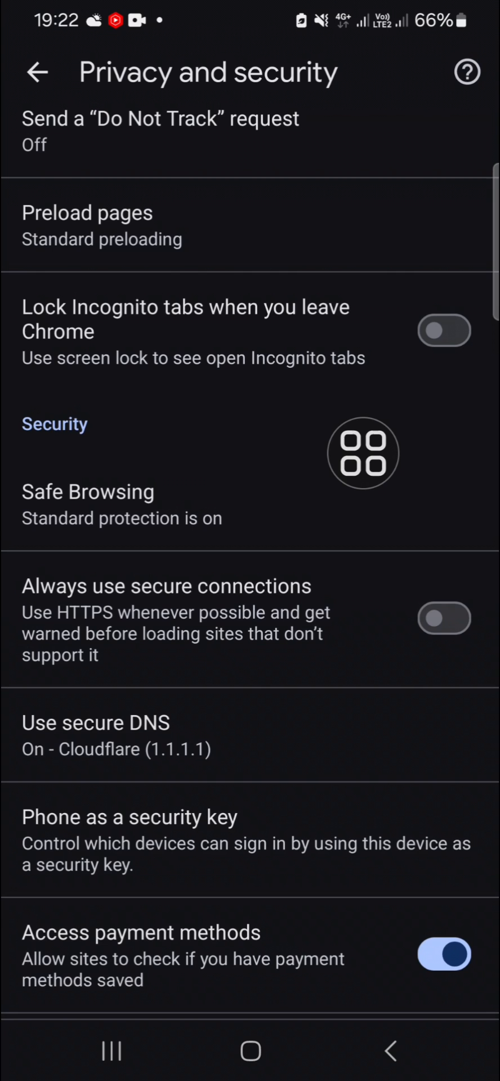